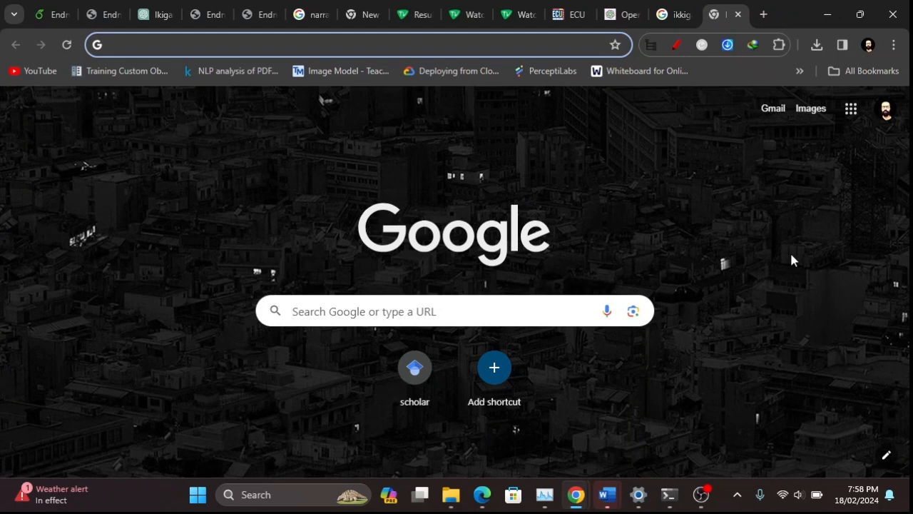
# - Open the Copilot sidebar from the taskbar beside Chrome's Google new tab
pyautogui.click(286, 44)
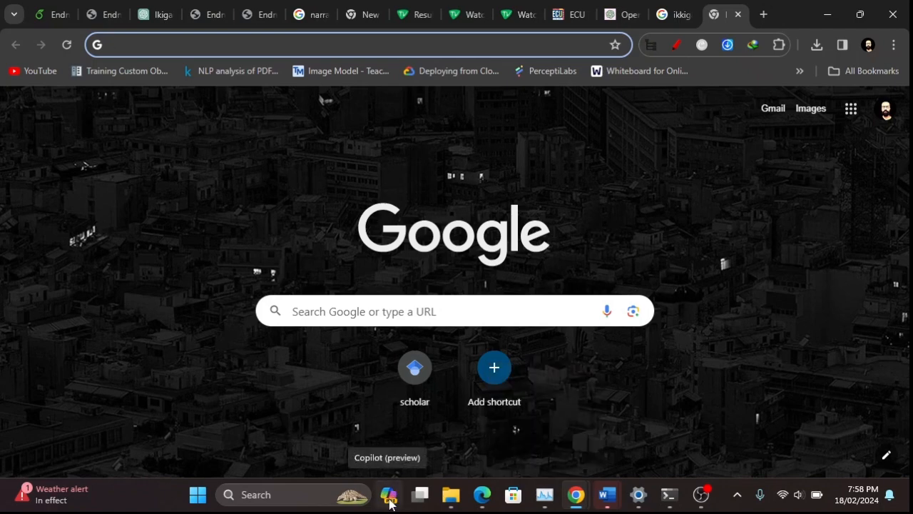
pyautogui.moveTo(302, 409)
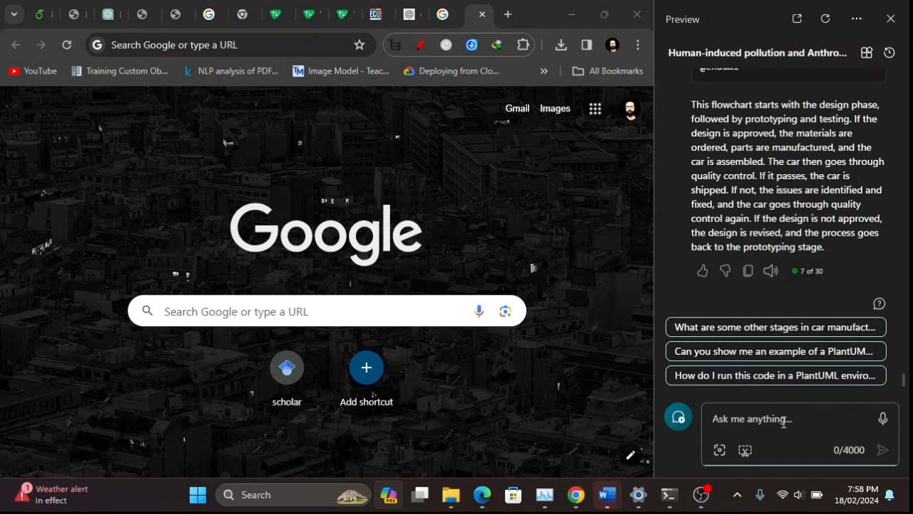
# - Ask Copilot 'can you write a plantuml code to make a detailed flowchart for car manufacturing process'
pyautogui.write('can')
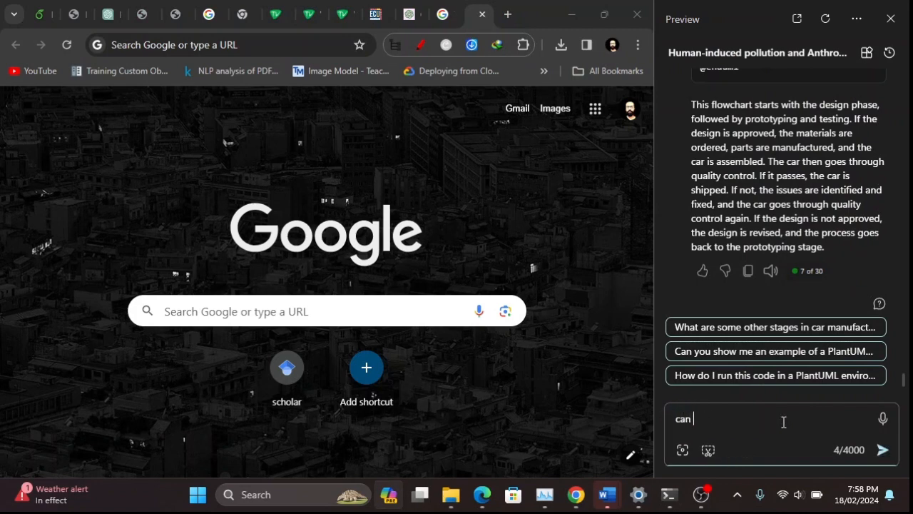
pyautogui.write('you write a plantuml c')
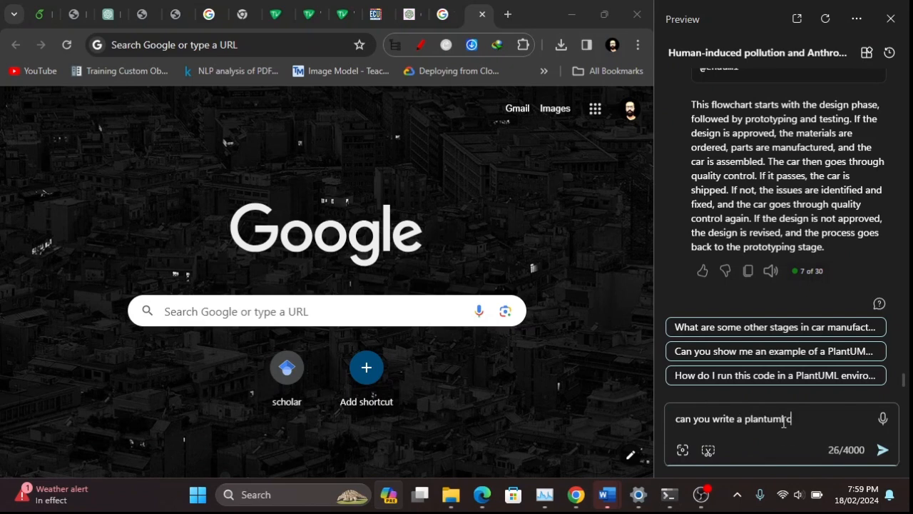
pyautogui.write('ode to m')
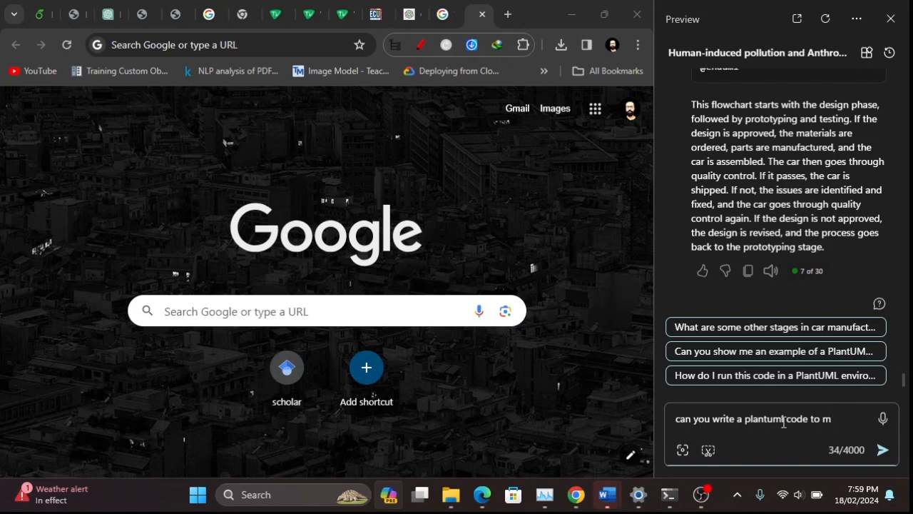
pyautogui.write('ake a')
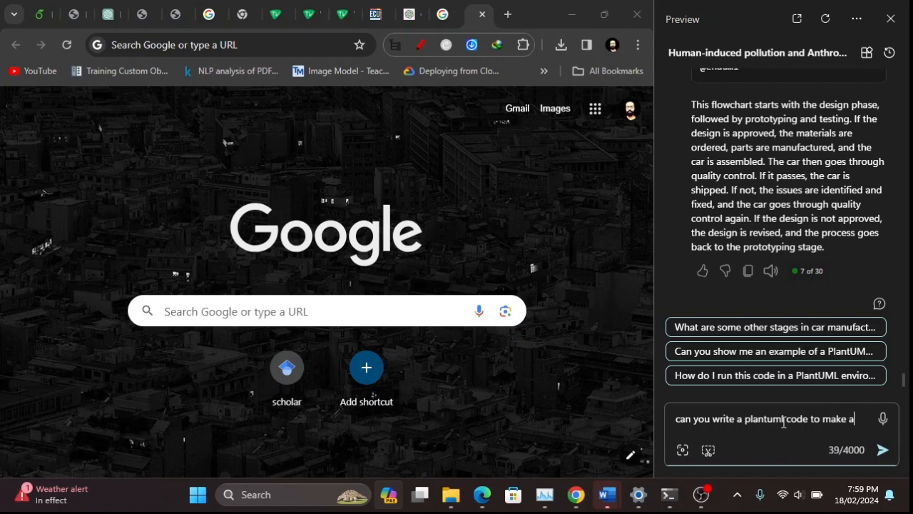
pyautogui.write('detailed')
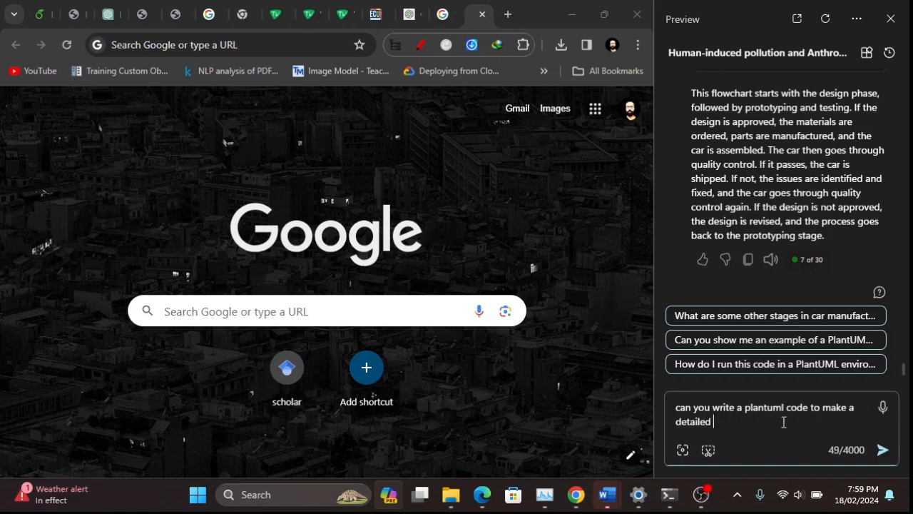
pyautogui.write('flowchart f')
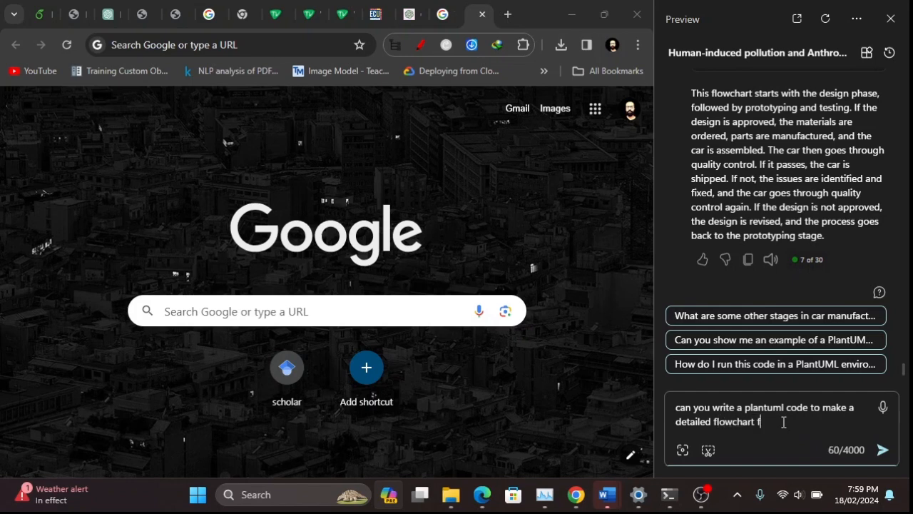
pyautogui.write('or')
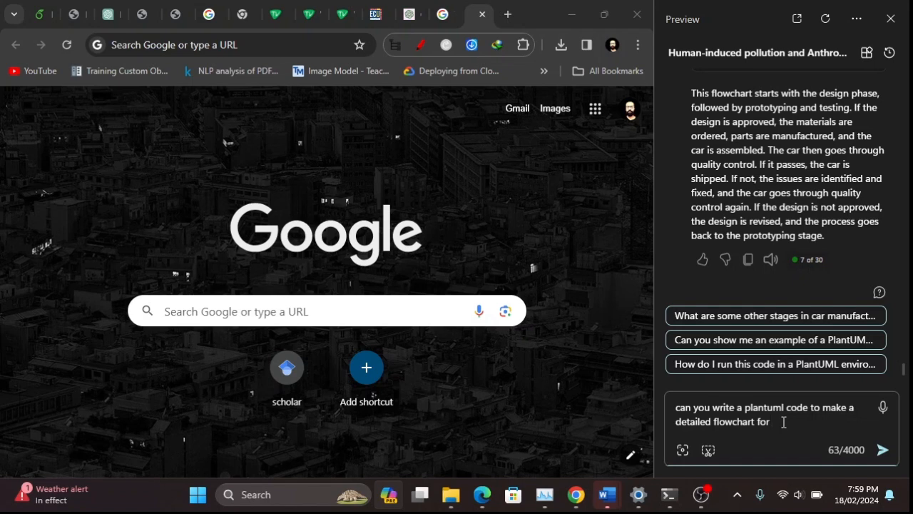
pyautogui.write('car')
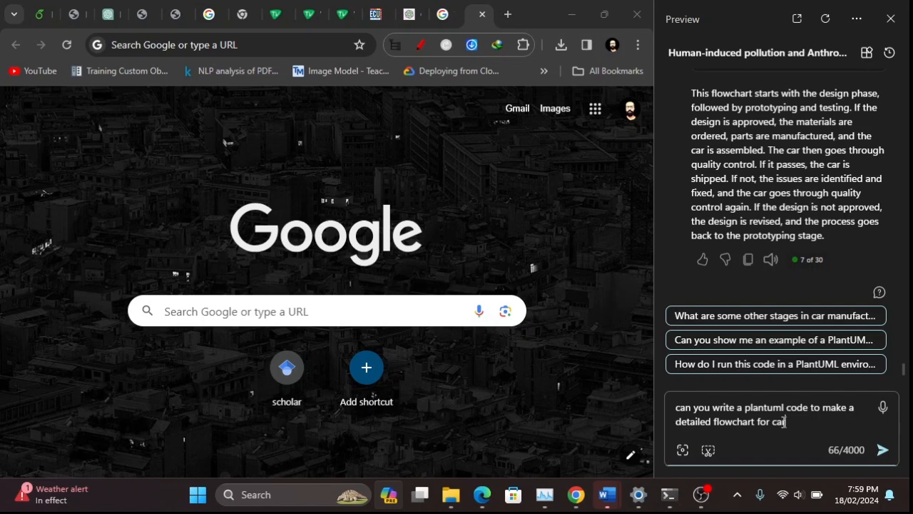
pyautogui.write('manufacturing proces')
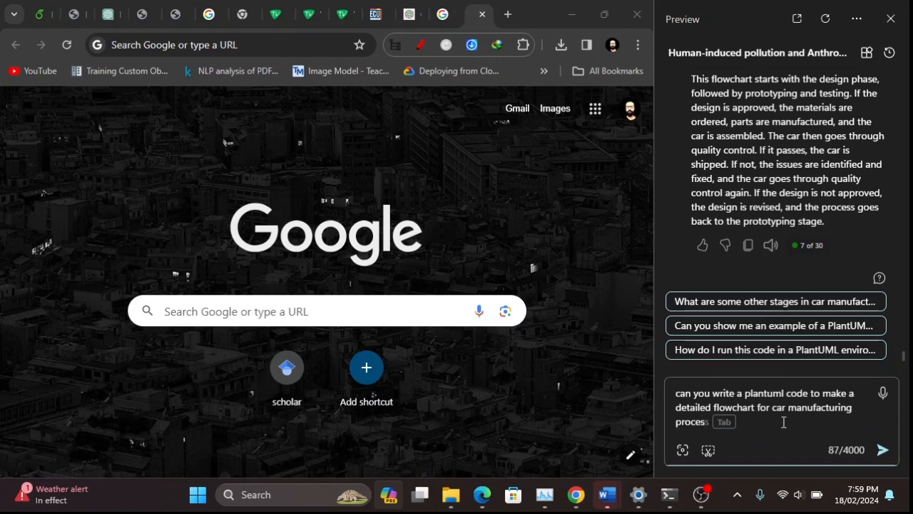
pyautogui.click(884, 449)
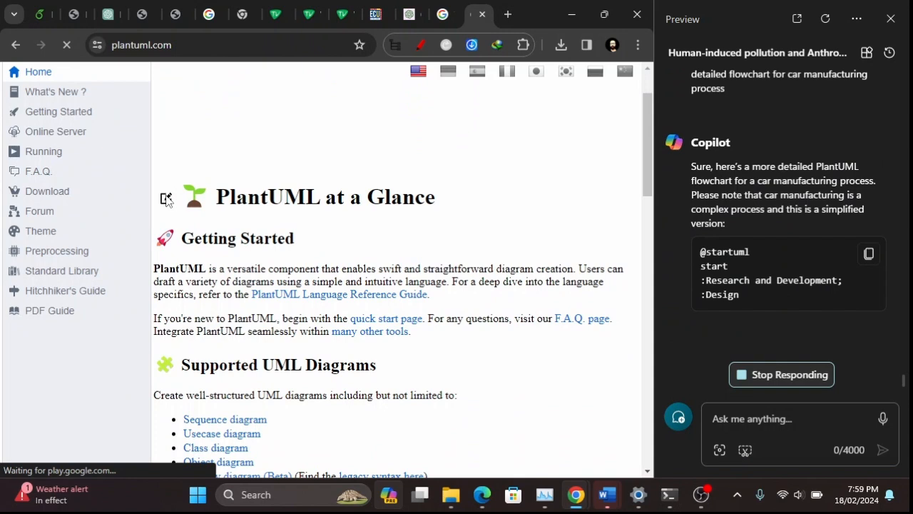
# - Return from the failed wiki link and open the Class diagram documentation under Supported UML Diagrams
pyautogui.click(165, 197)
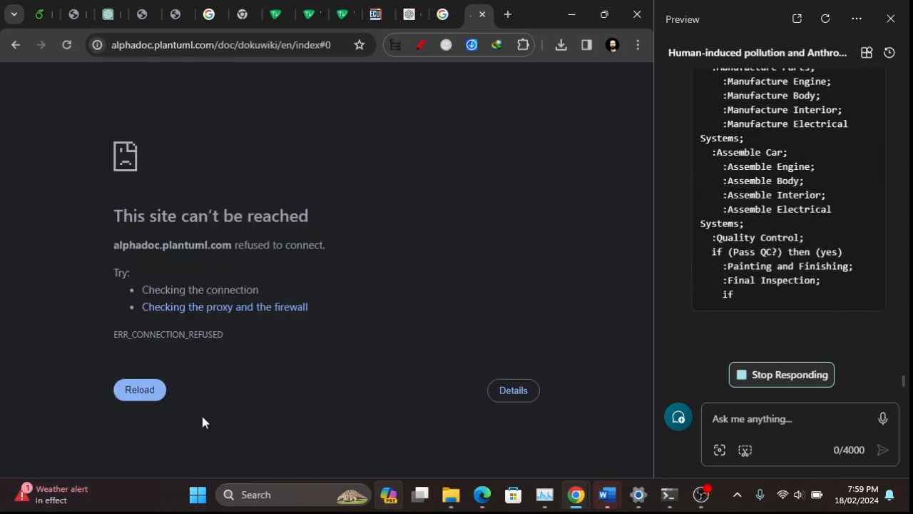
pyautogui.click(139, 390)
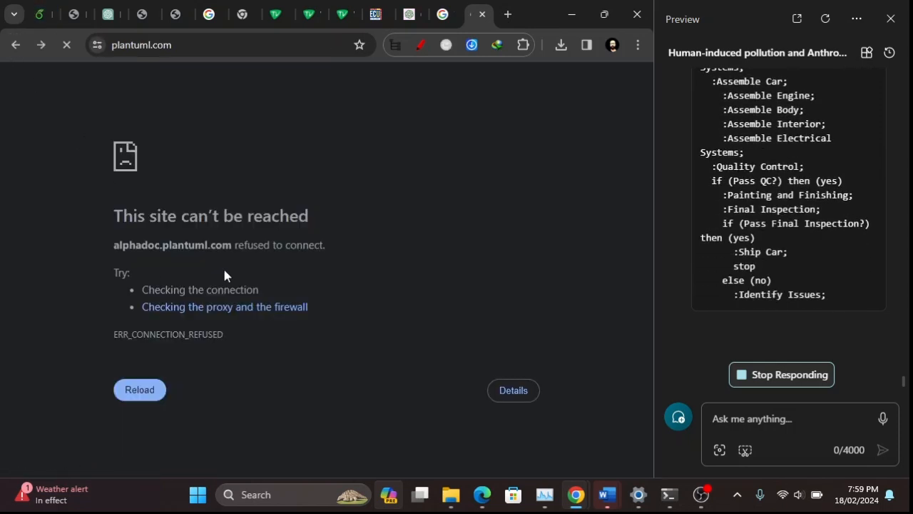
pyautogui.click(139, 389)
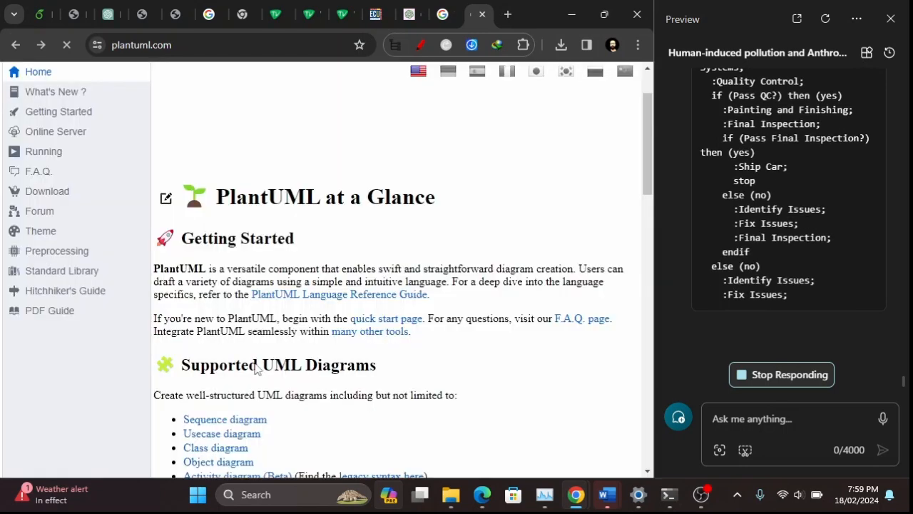
pyautogui.scroll(-3)
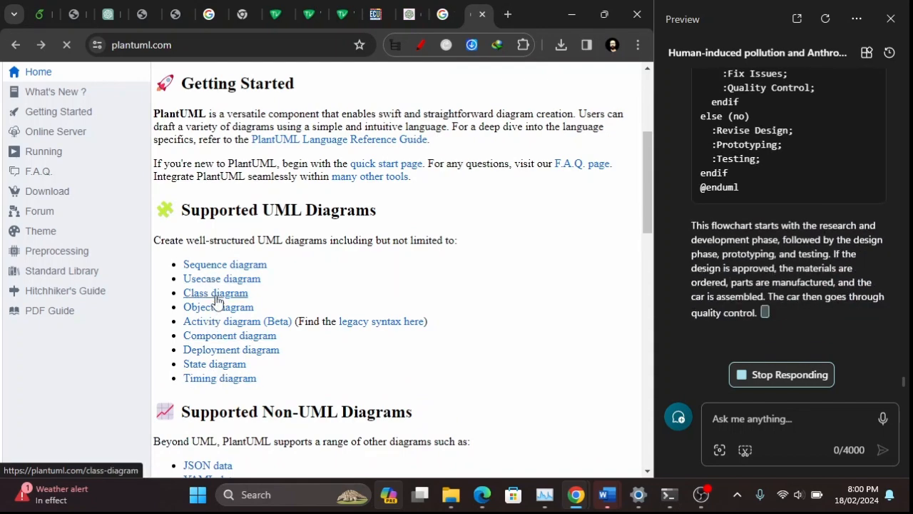
pyautogui.click(215, 292)
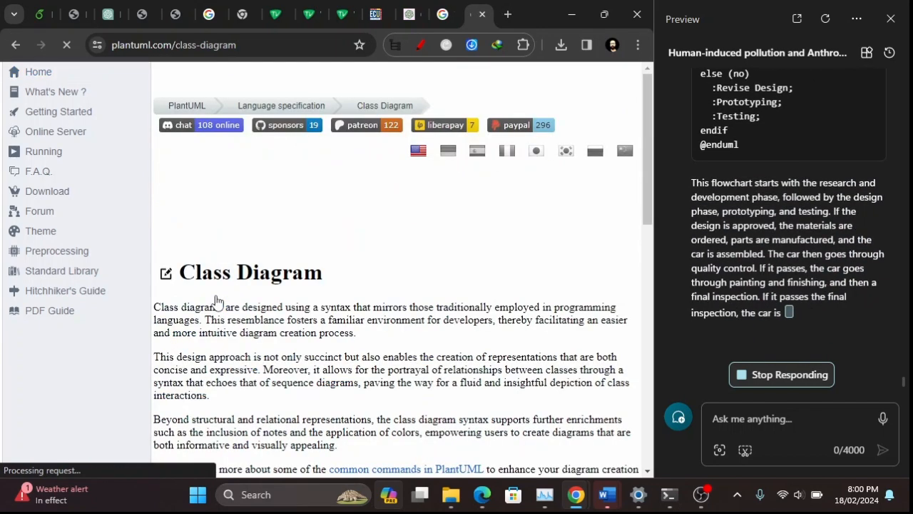
pyautogui.scroll(-3)
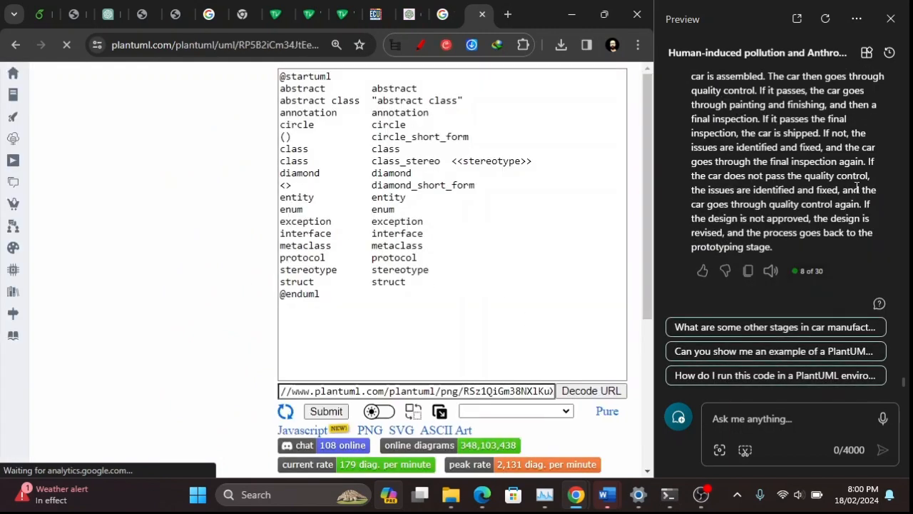
# - Scroll down the class-diagram page to the sample code in the online editor
pyautogui.scroll(-3)
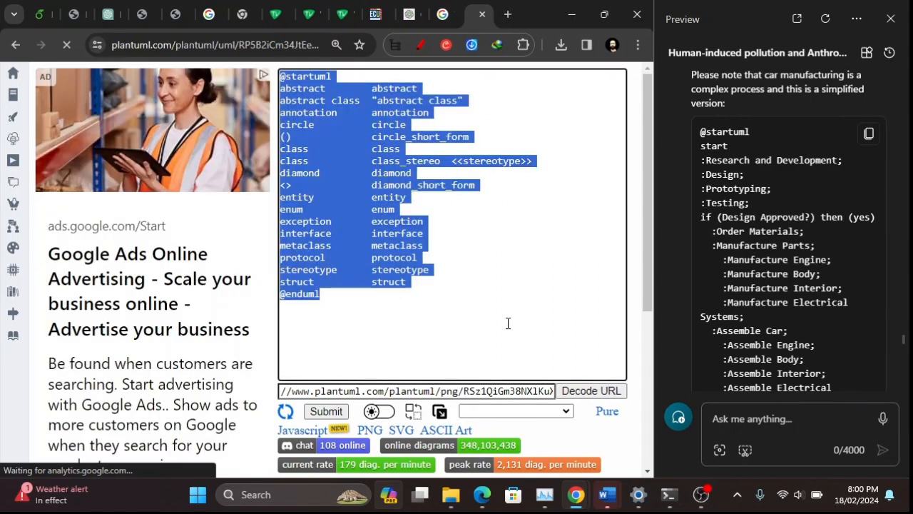
pyautogui.scroll(-3)
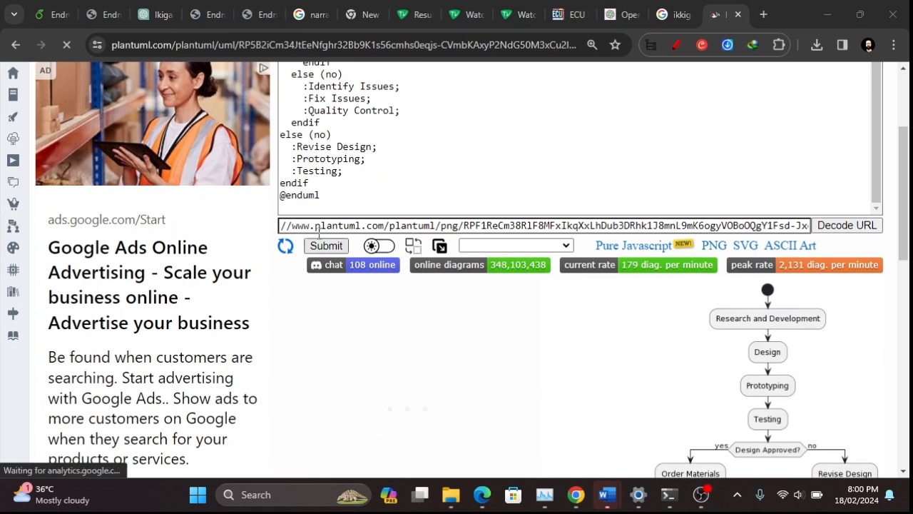
# - Scroll down to the rendered car-manufacturing flowchart after submitting Copilot's code
pyautogui.scroll(-3)
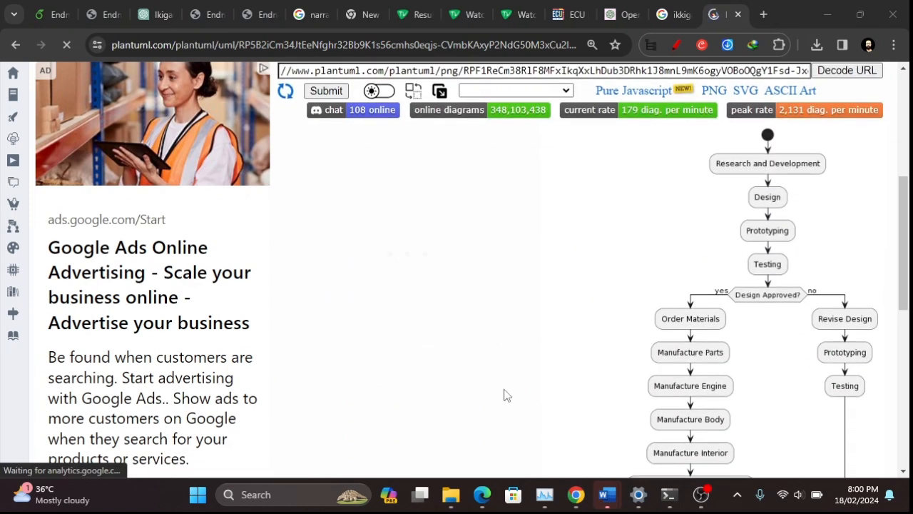
pyautogui.moveTo(753, 318)
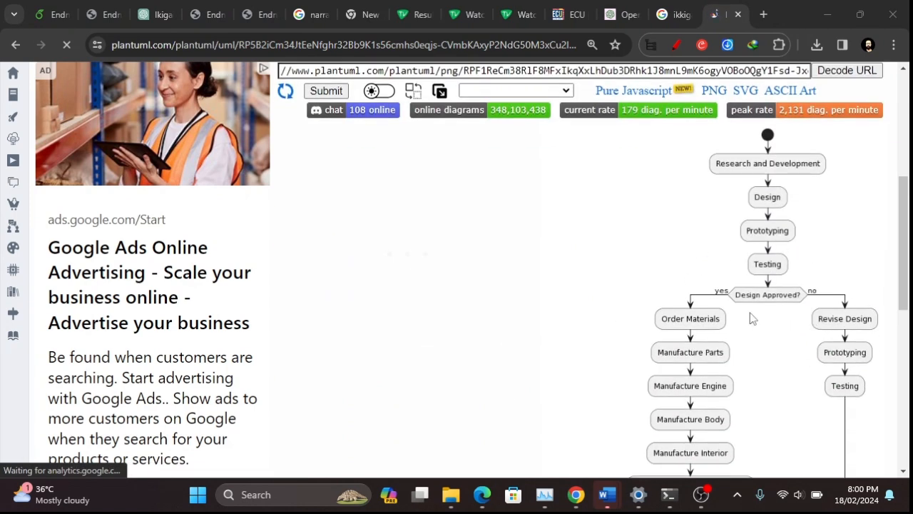
pyautogui.scroll(-3)
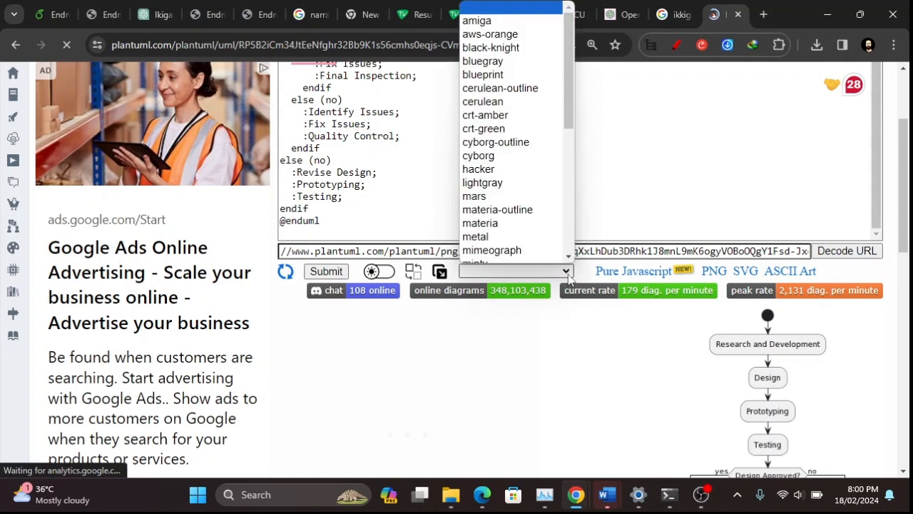
# - Choose the 'materia' theme and scroll through the re-rendered flowchart
pyautogui.click(480, 223)
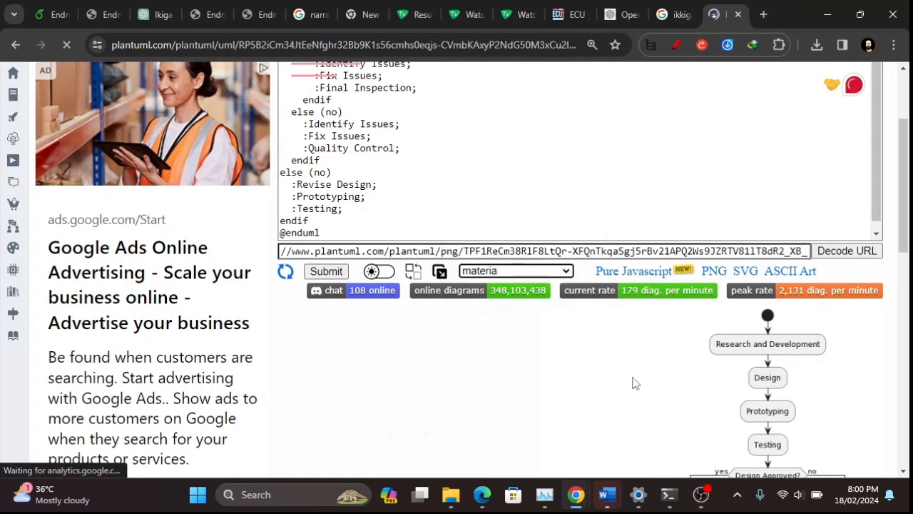
pyautogui.scroll(-3)
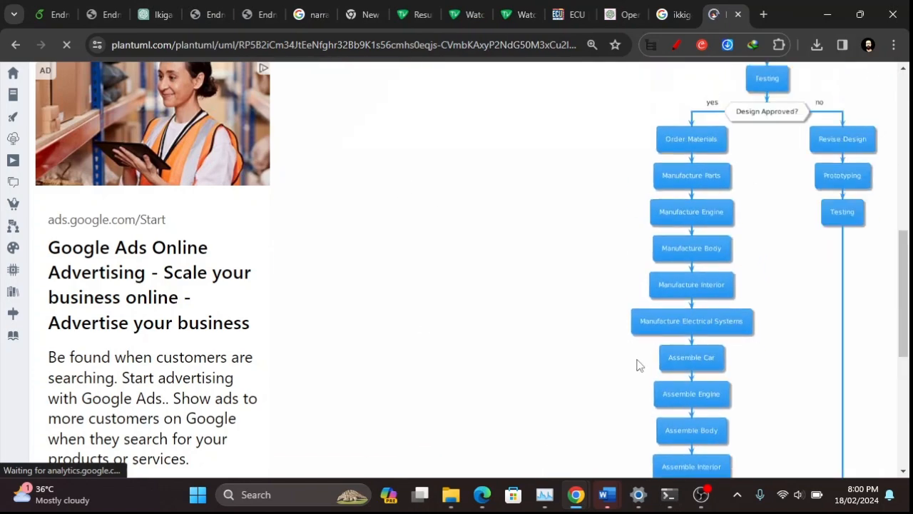
pyautogui.scroll(-3)
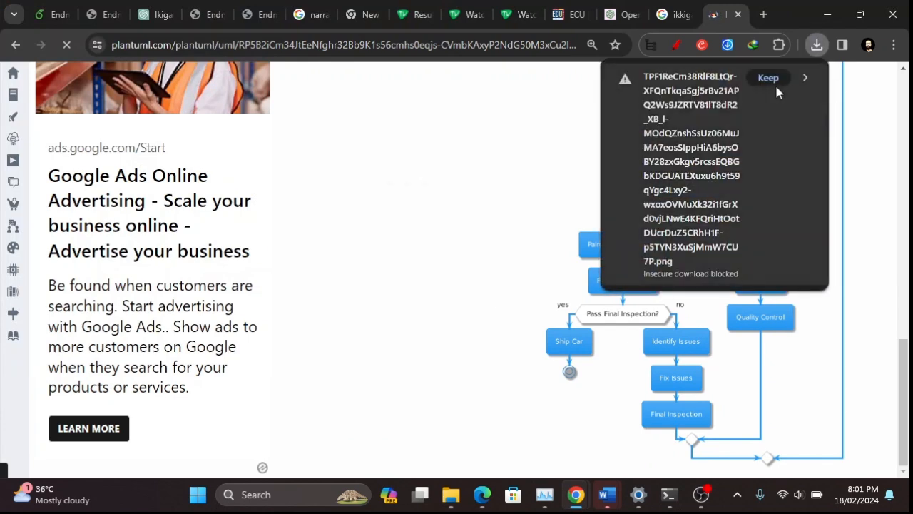
# - Keep the PNG download despite Chrome's insecure download warning
pyautogui.click(768, 77)
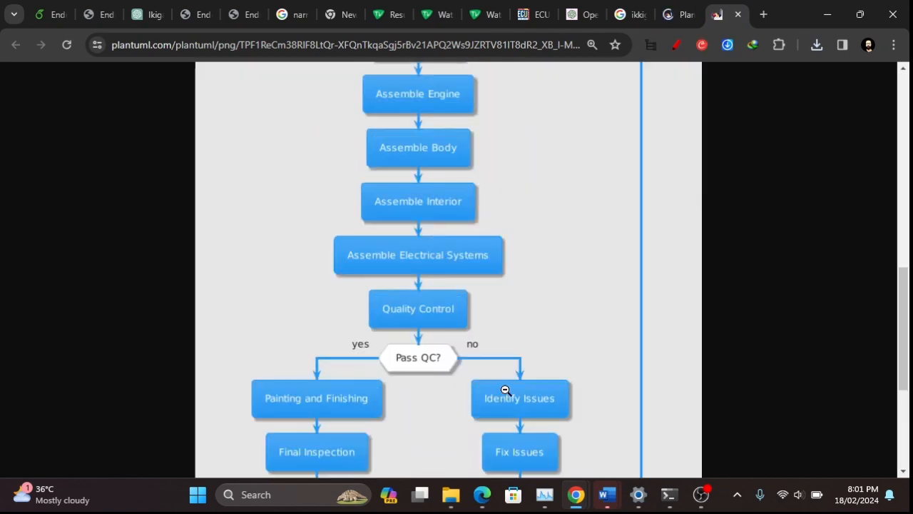
# - Scroll the PNG from Research and Development through both inspection branches to Ship Car
pyautogui.scroll(-3)
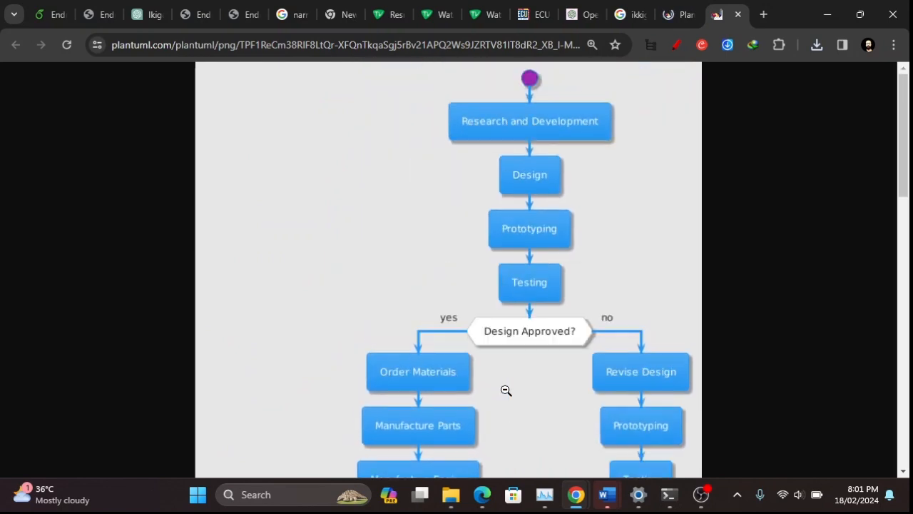
pyautogui.scroll(-3)
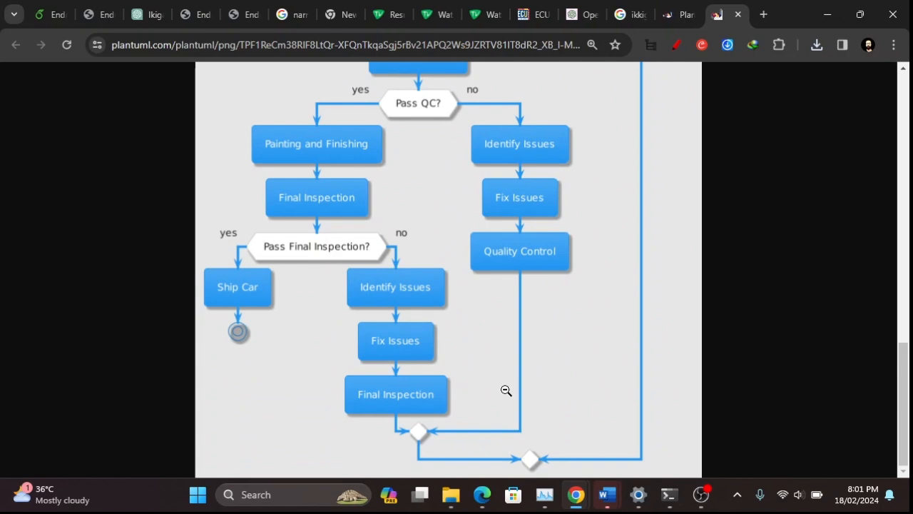
pyautogui.scroll(3)
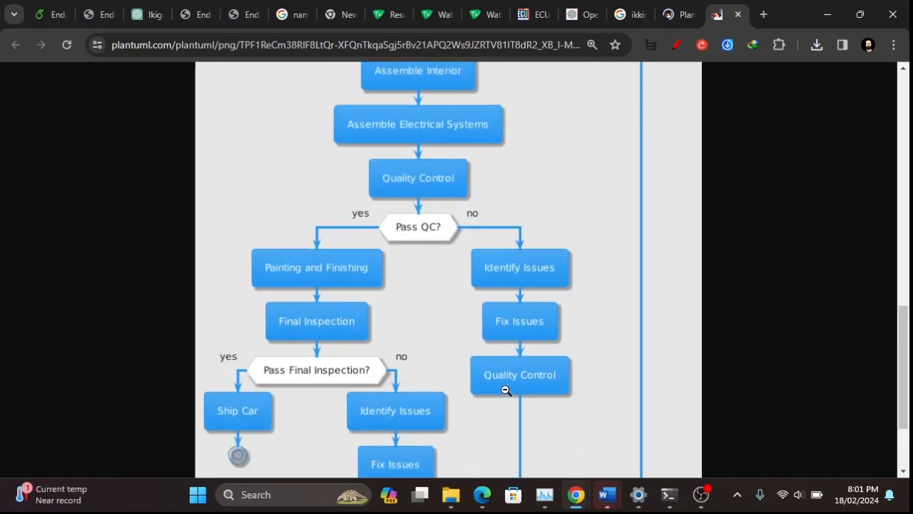